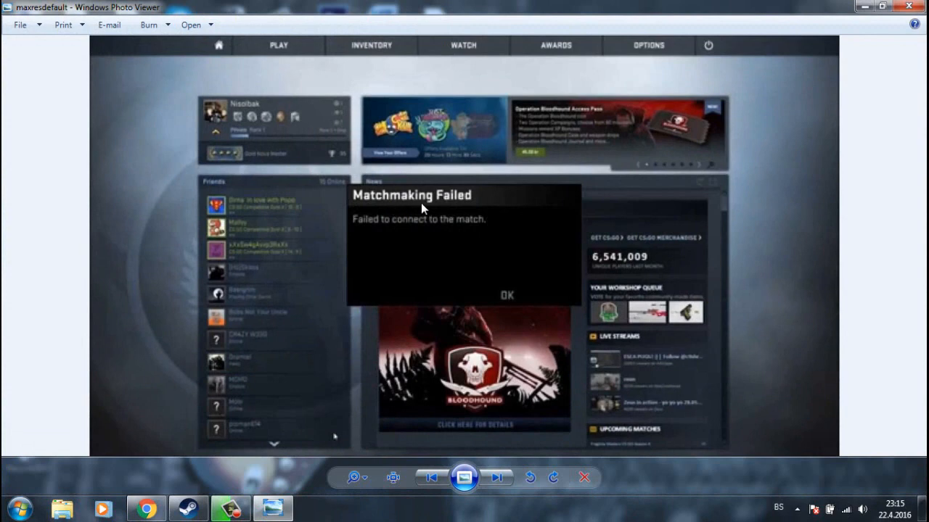
pyautogui.moveTo(428, 332)
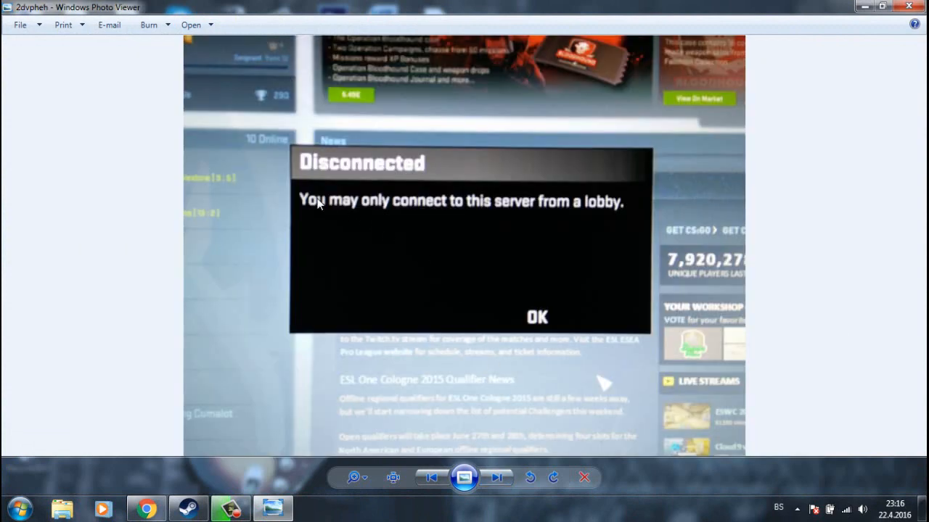
pyautogui.moveTo(462, 211)
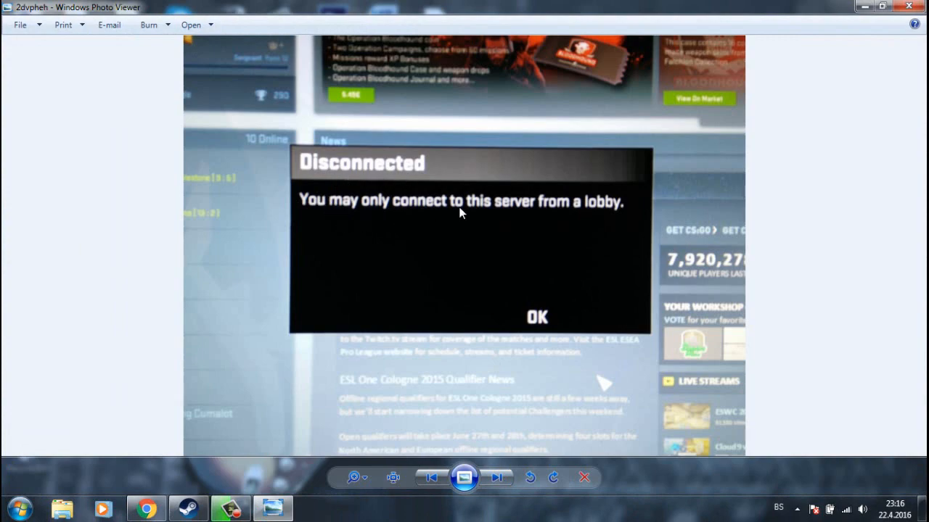
pyautogui.moveTo(538, 346)
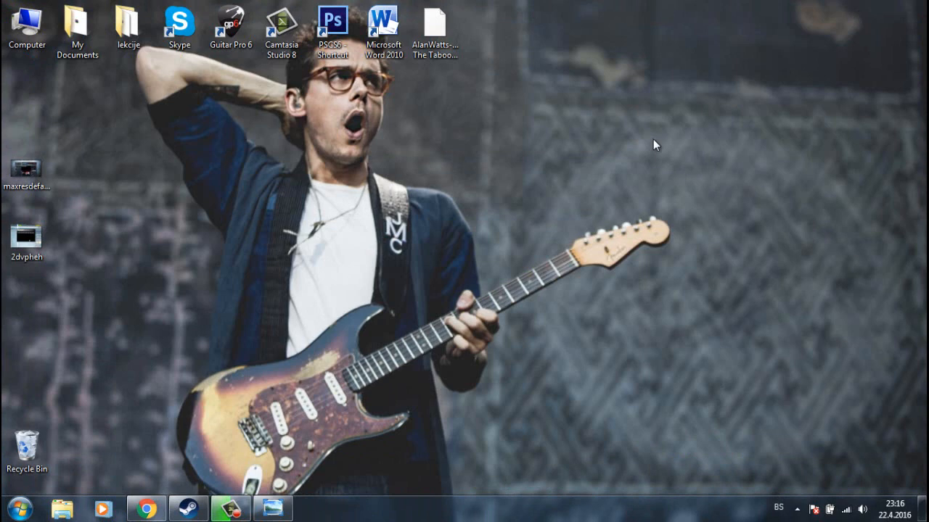
# Step: Bring up Steam and get the Properties of Counter-Strike: Global Offensive from the Library
pyautogui.click(188, 508)
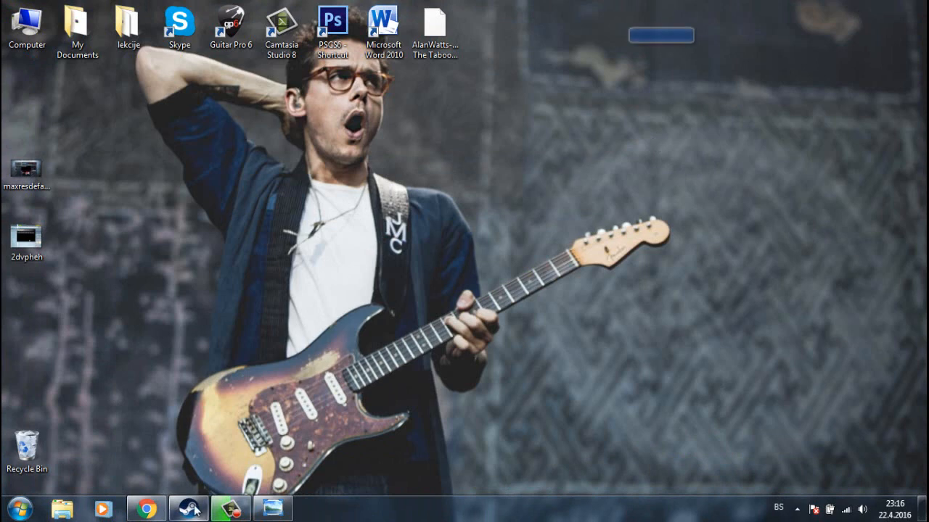
pyautogui.click(187, 507)
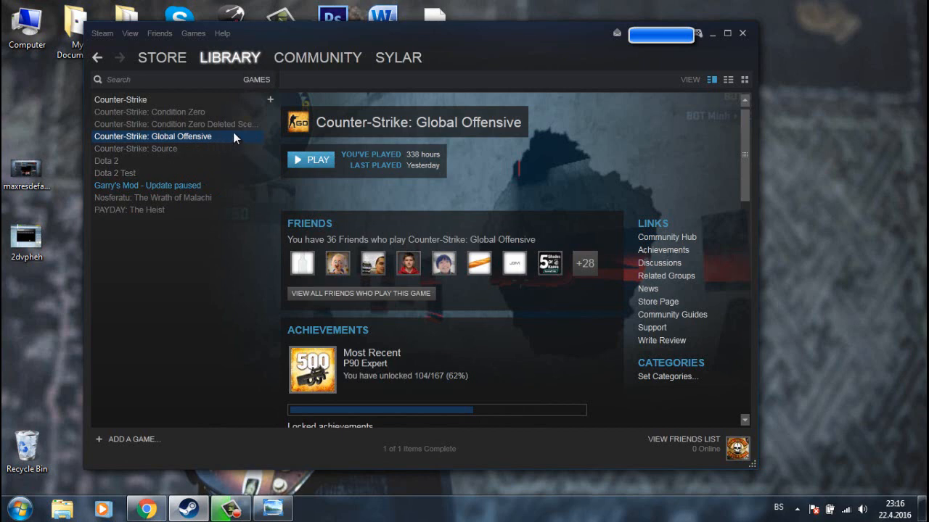
pyautogui.rightClick(153, 136)
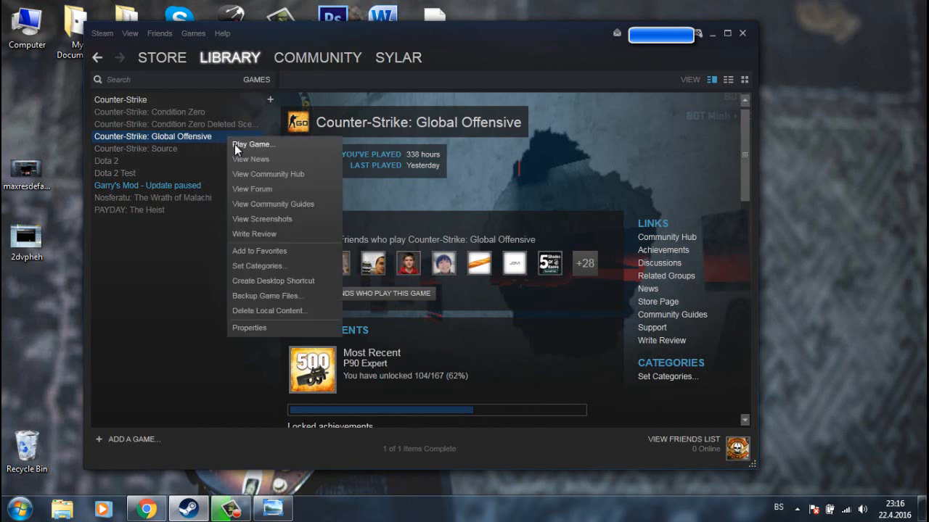
pyautogui.moveTo(250, 328)
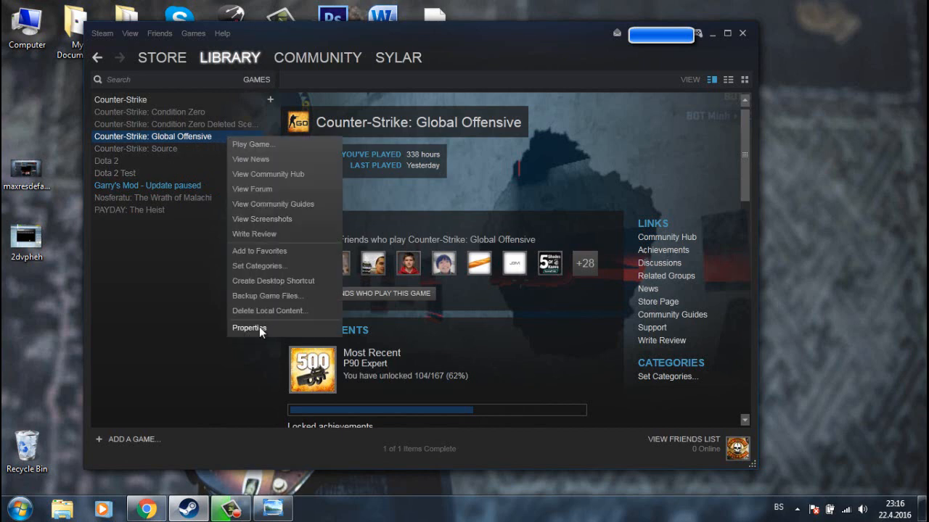
pyautogui.click(249, 328)
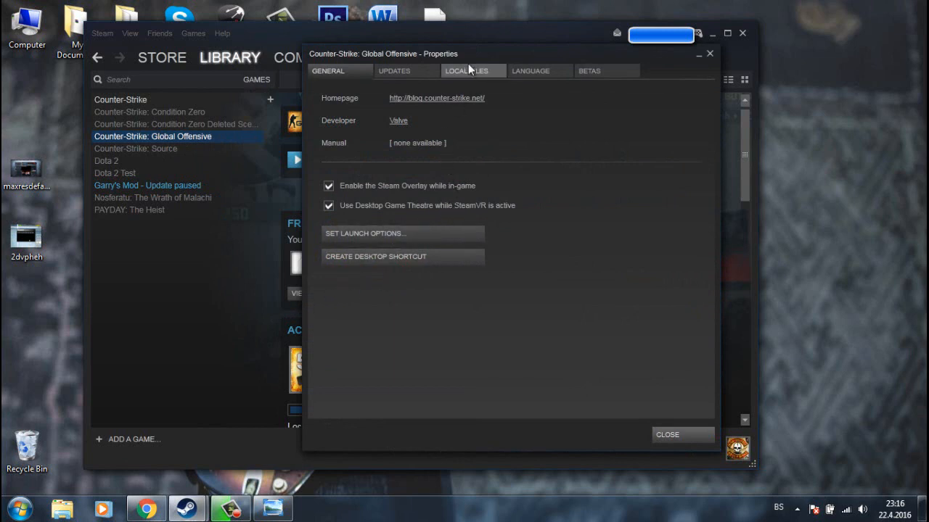
# Step: Show the Local Files section with disk usage and the verify game cache option
pyautogui.click(466, 69)
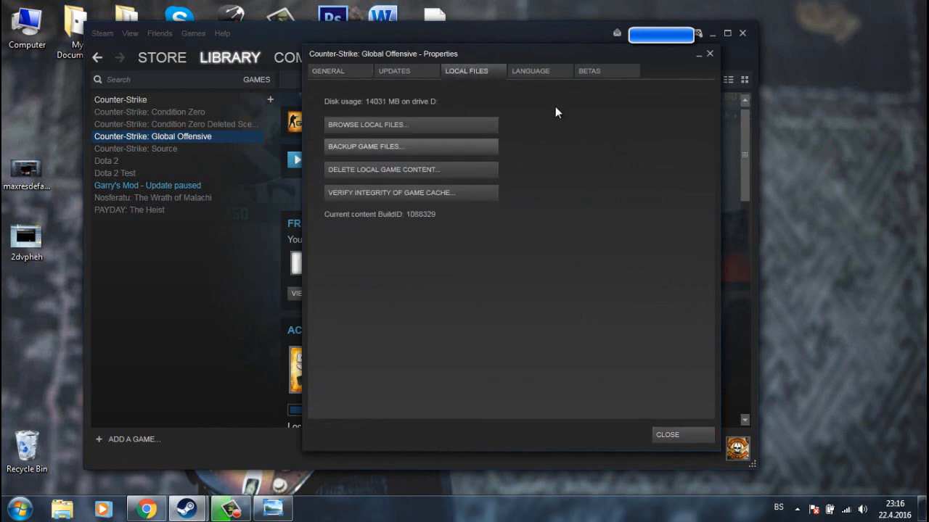
pyautogui.moveTo(409, 191)
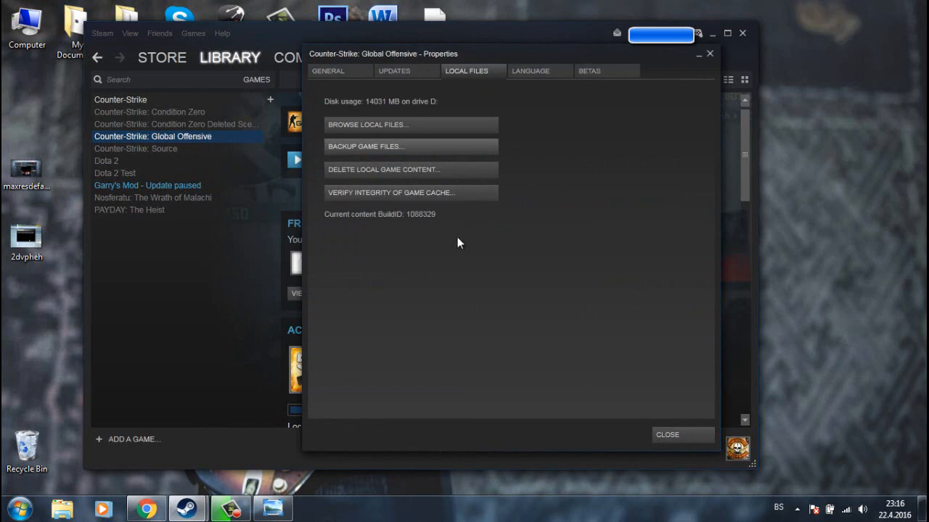
pyautogui.moveTo(409, 255)
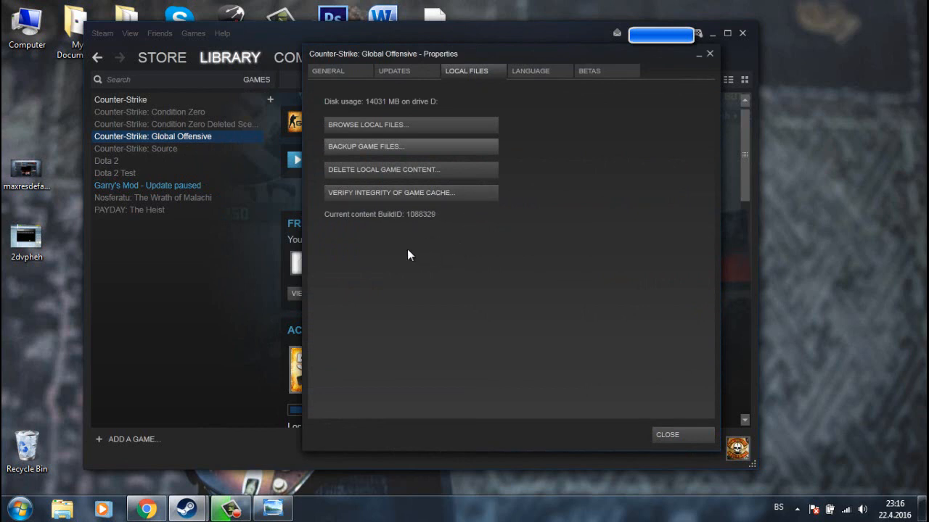
pyautogui.moveTo(424, 283)
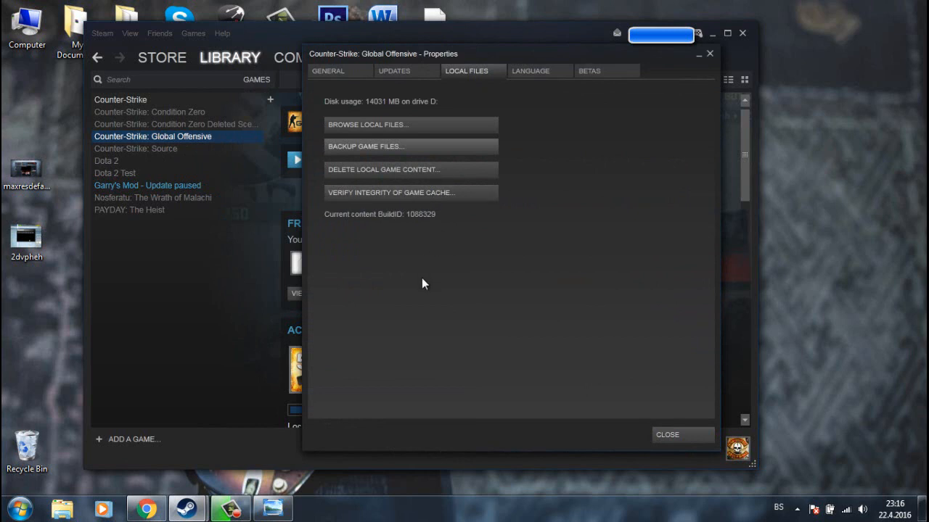
pyautogui.moveTo(424, 283)
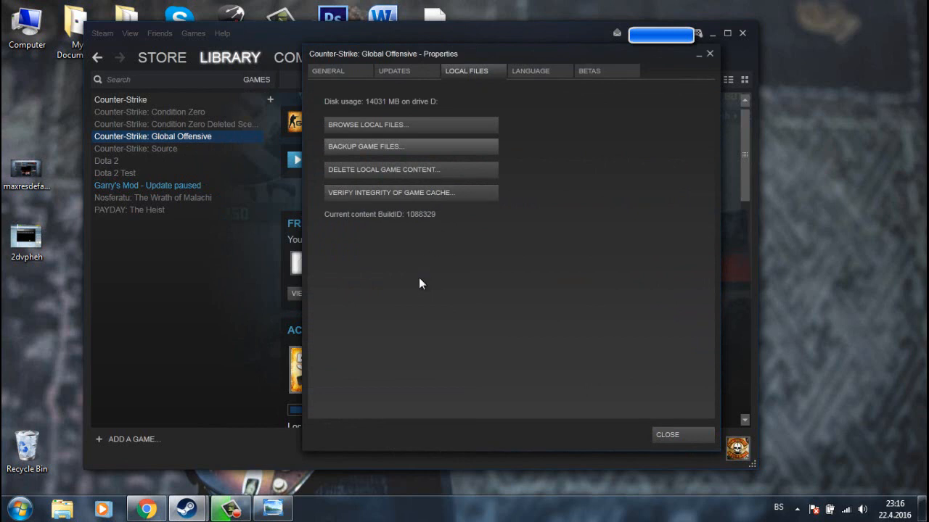
pyautogui.moveTo(468, 262)
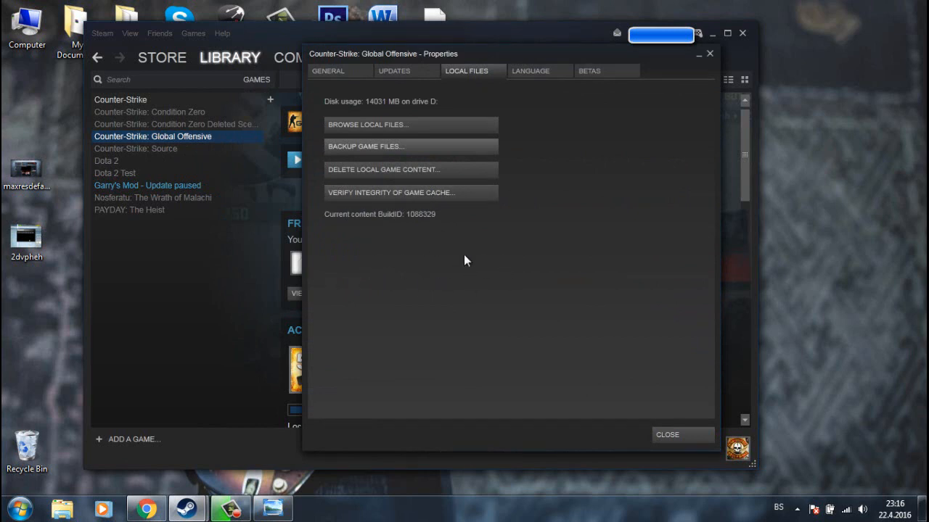
pyautogui.moveTo(439, 273)
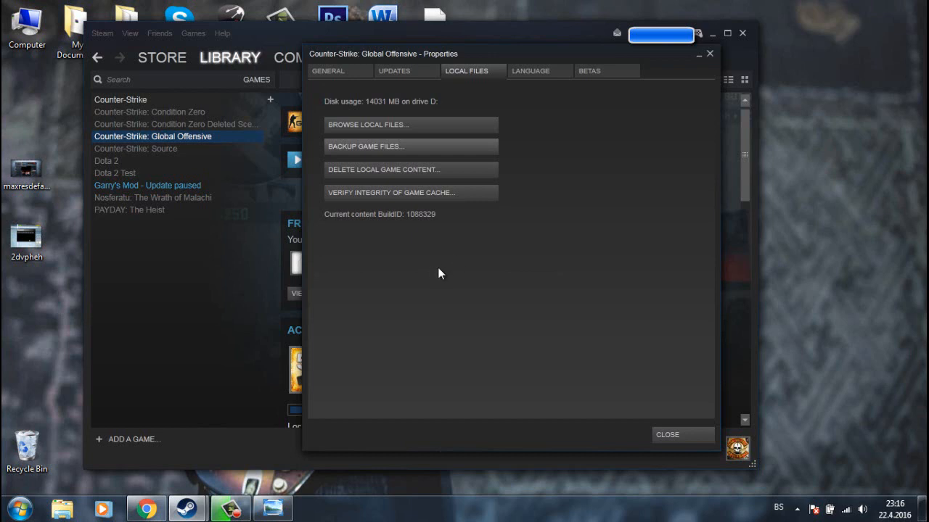
pyautogui.moveTo(476, 276)
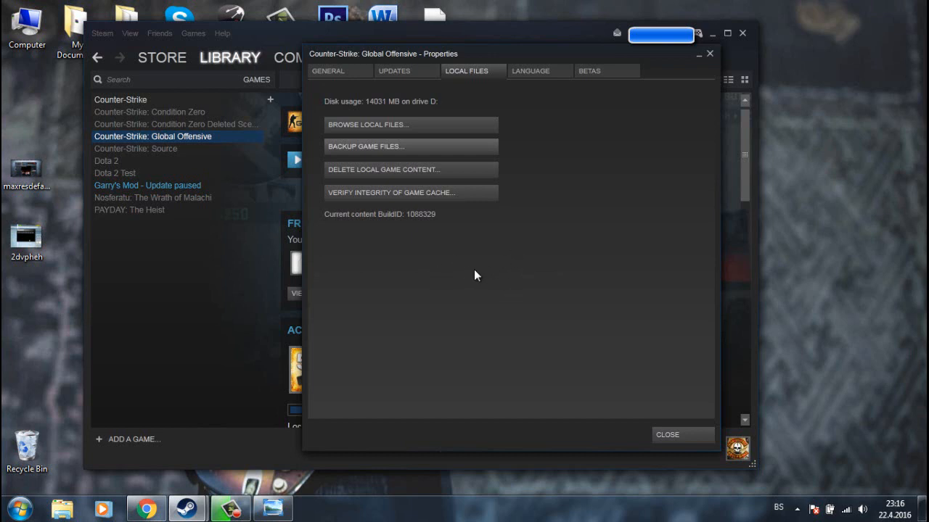
pyautogui.moveTo(450, 287)
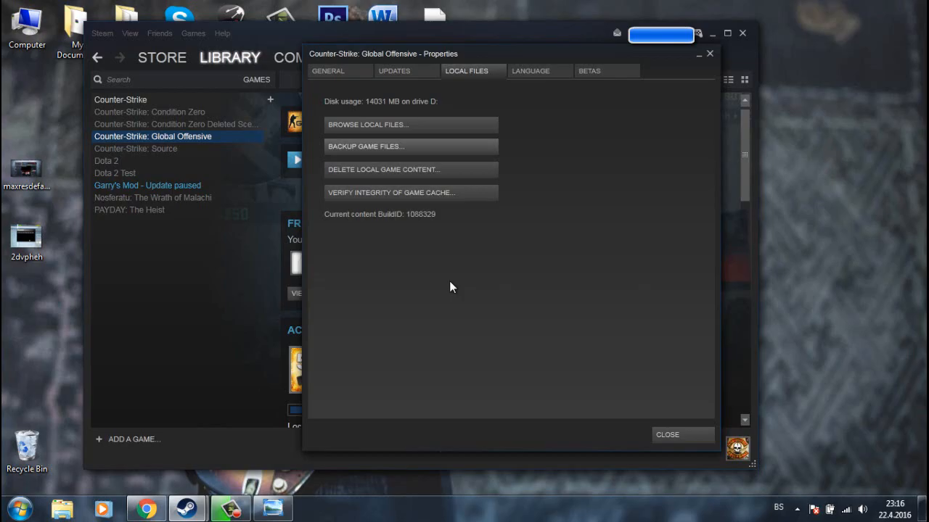